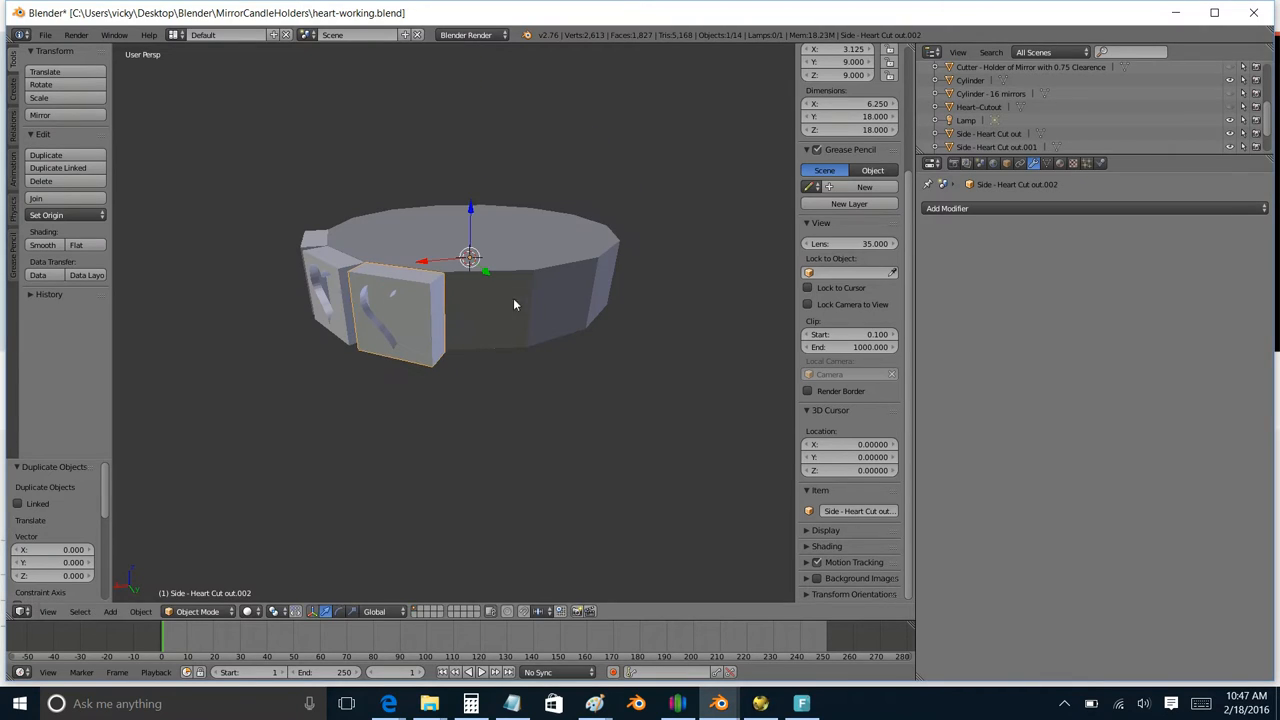
- Bring up the FFF settings for the Outside-Bottom process from the Processes list
left_click(718, 704)
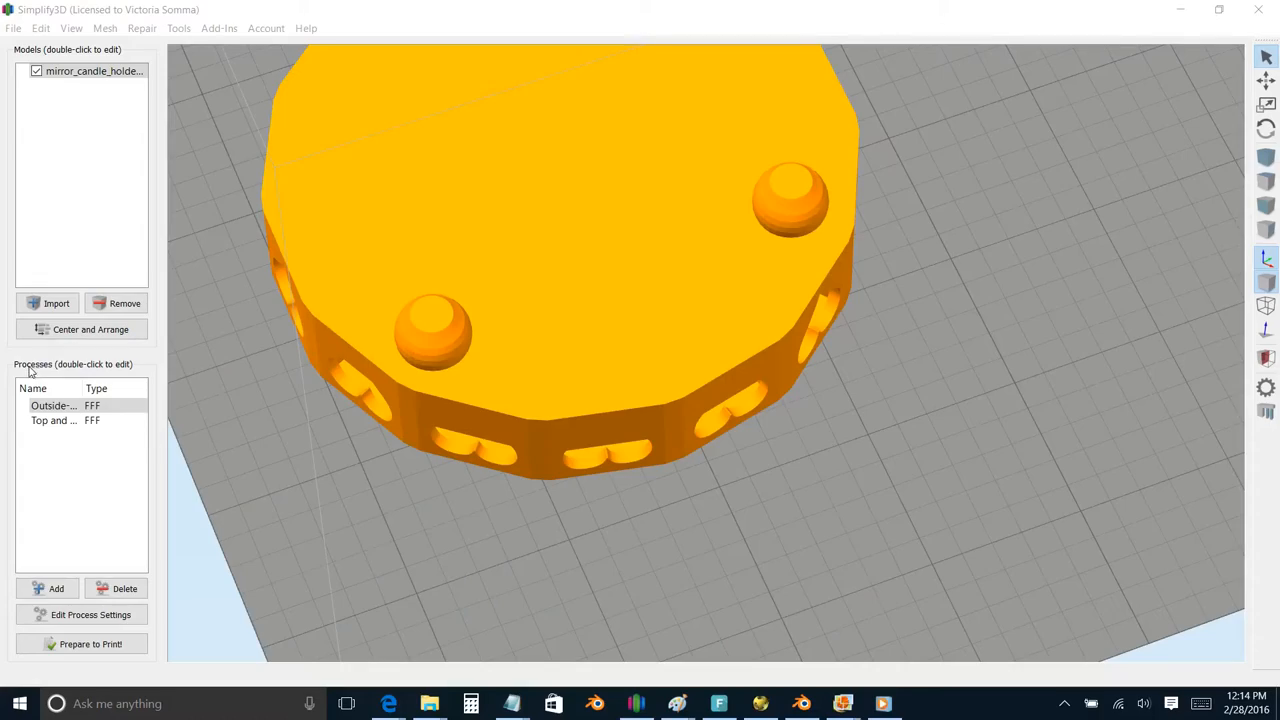
double_click(54, 404)
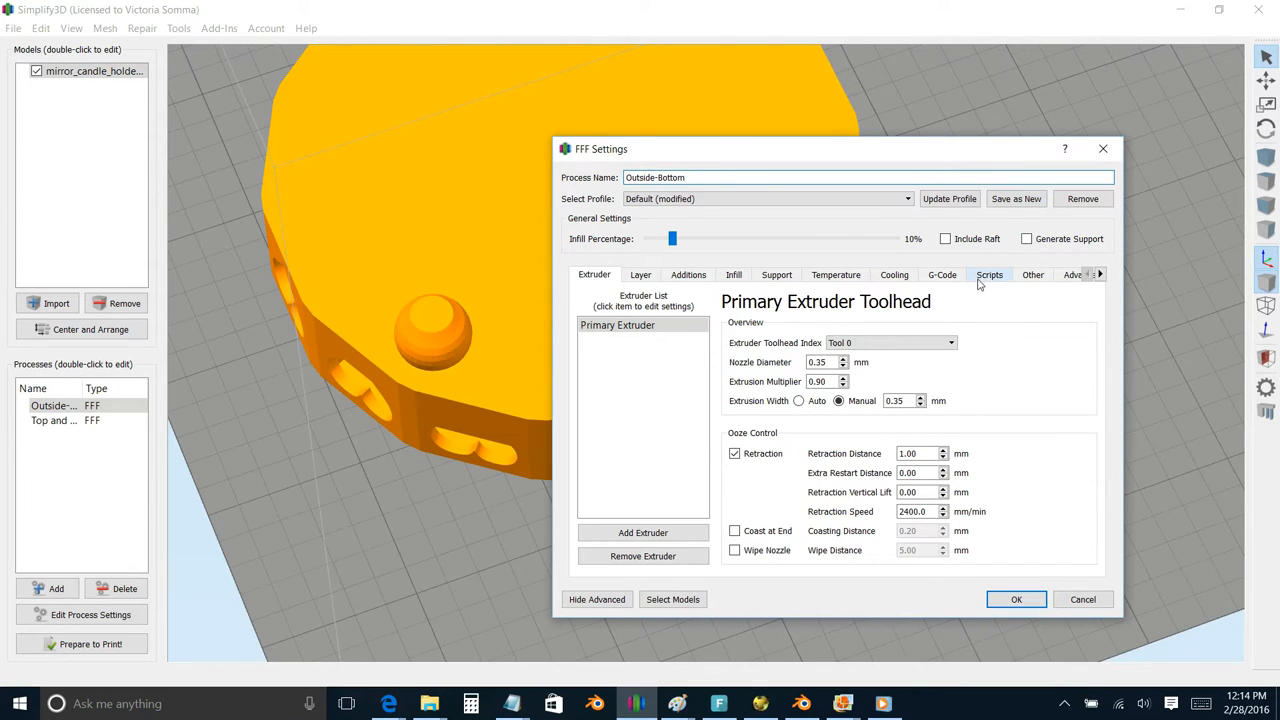
- Review the Outside-Bottom starting G-code lines, then move to its ending script
left_click(988, 274)
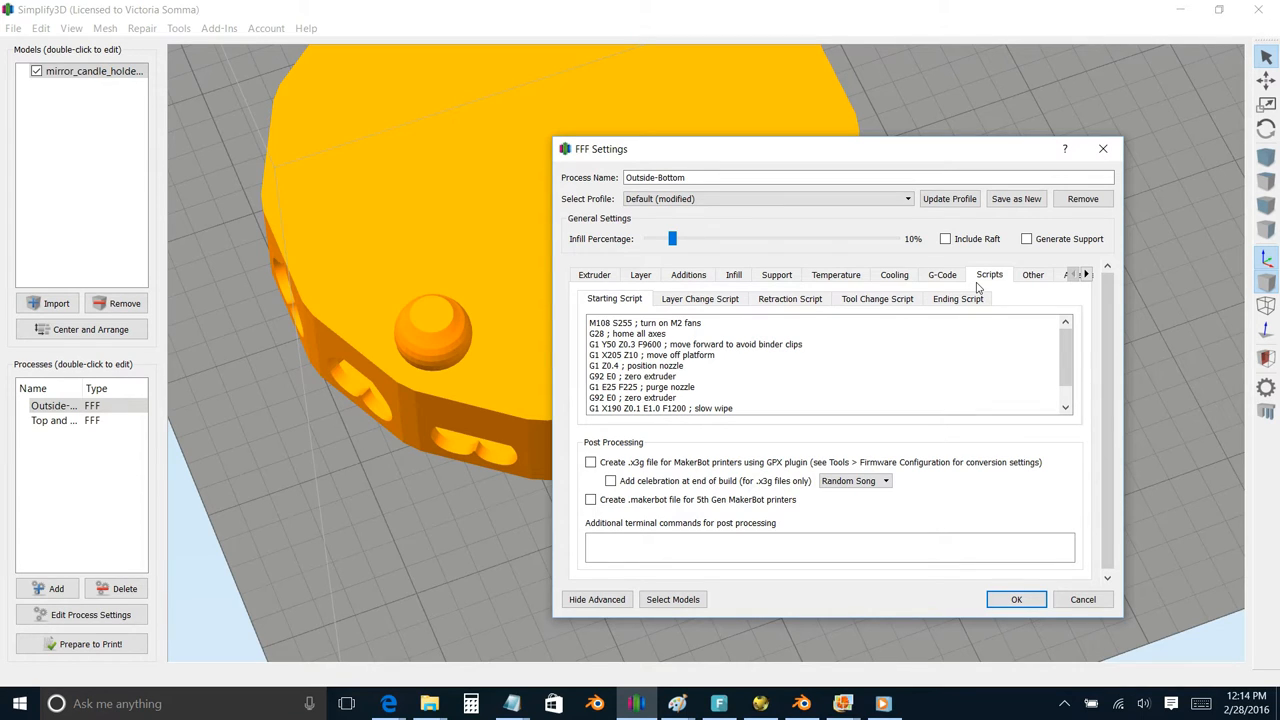
mouse_move(584, 338)
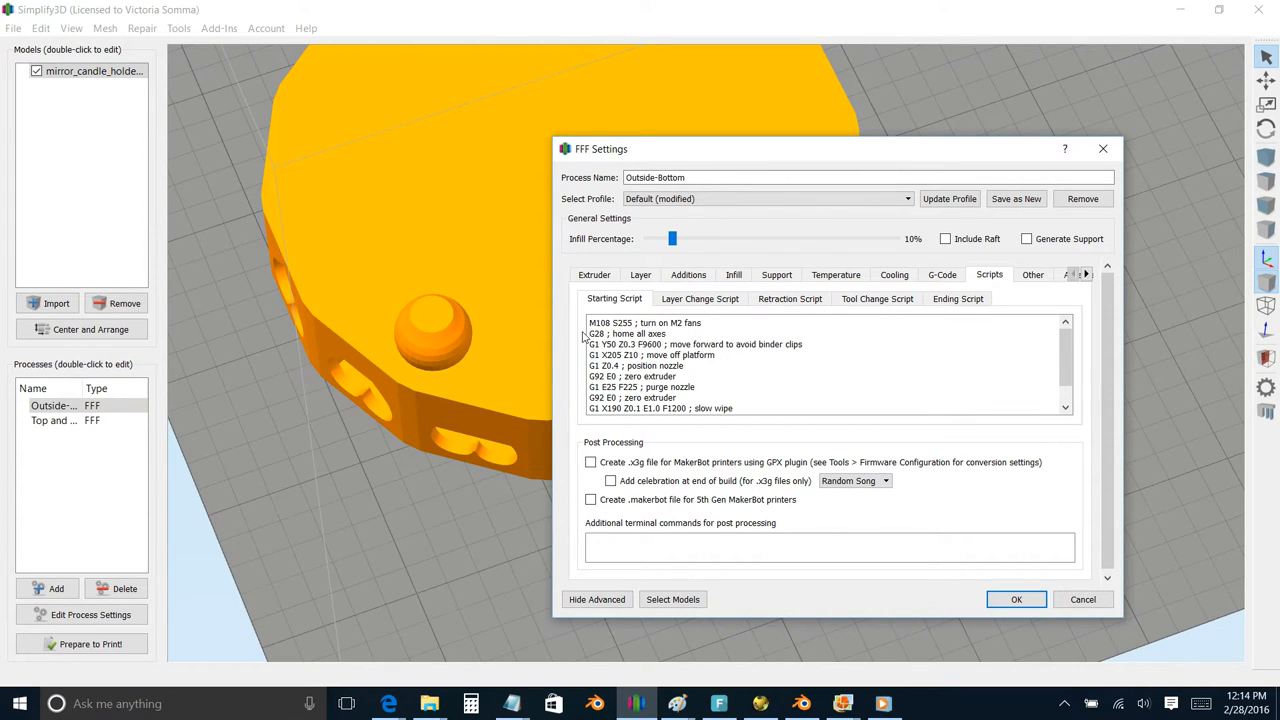
left_click_drag(590, 324, 664, 396)
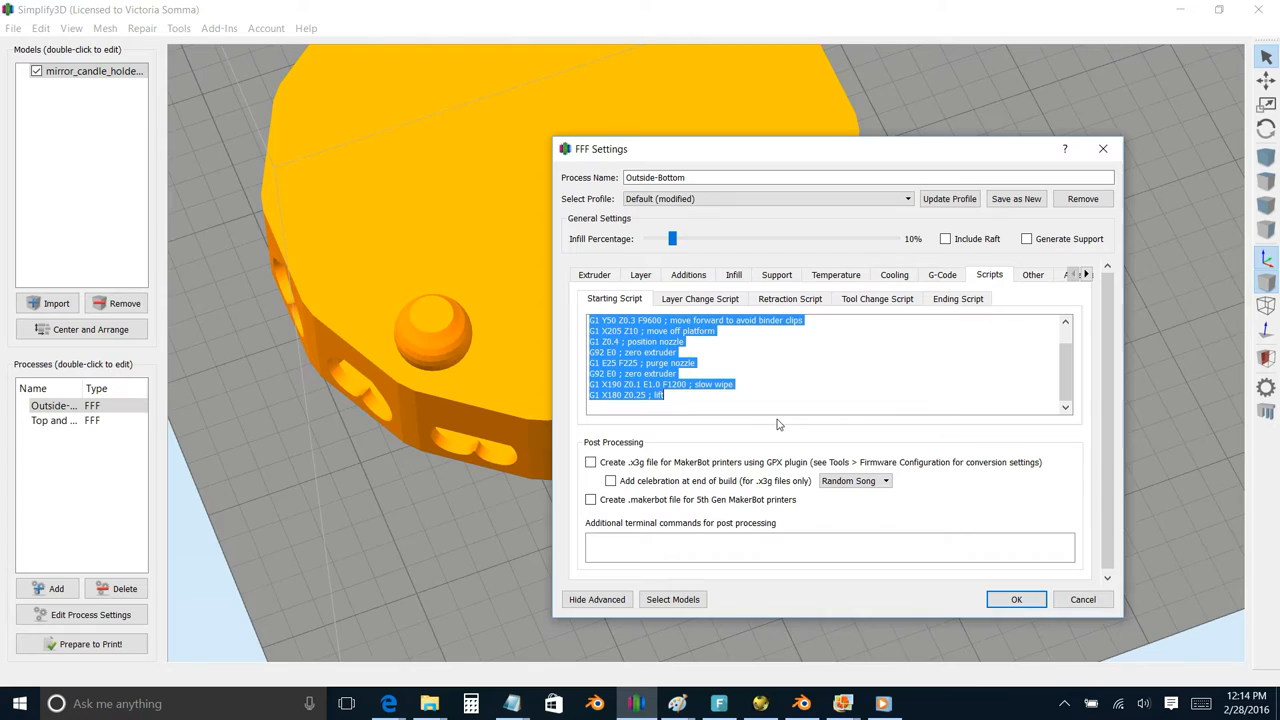
mouse_move(780, 424)
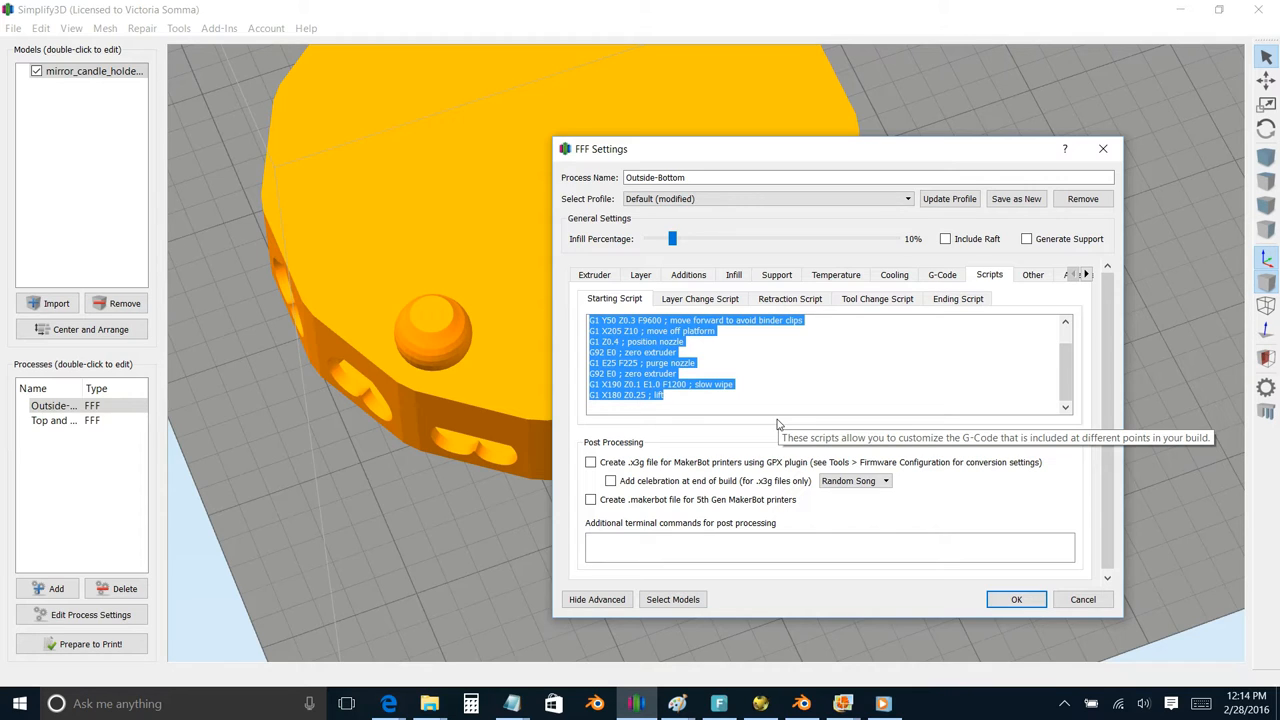
mouse_move(950, 280)
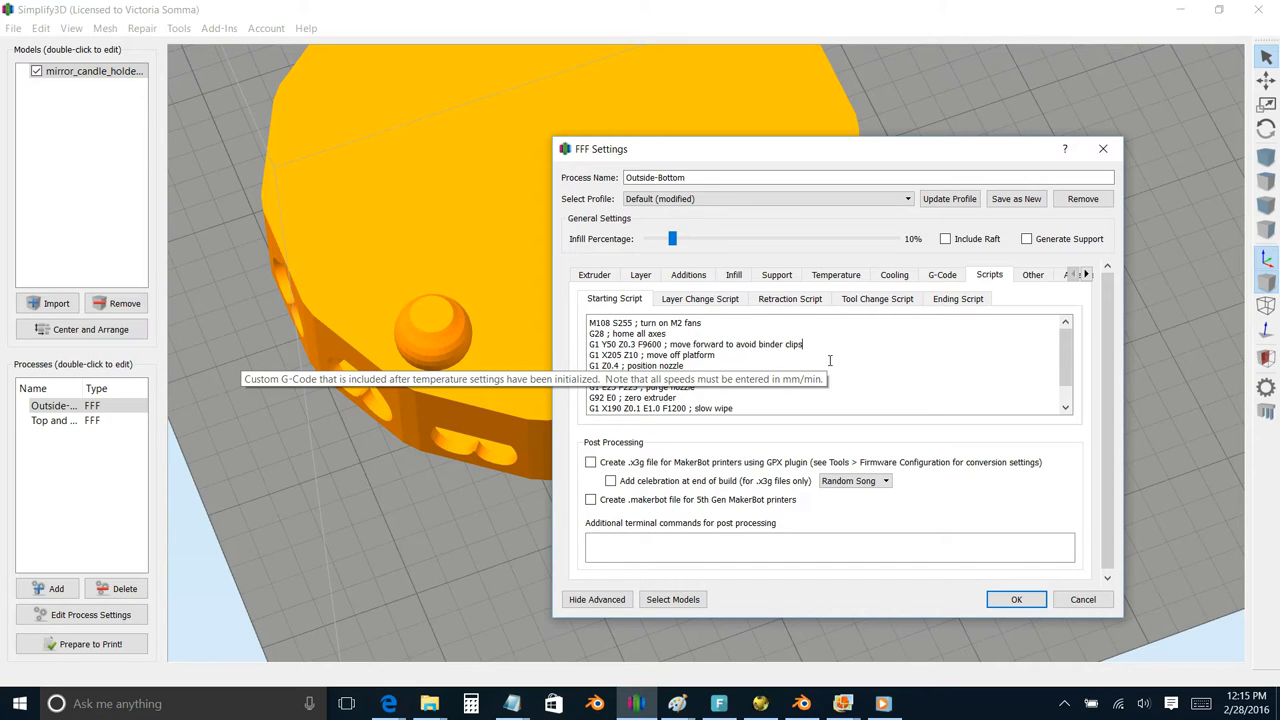
mouse_move(964, 392)
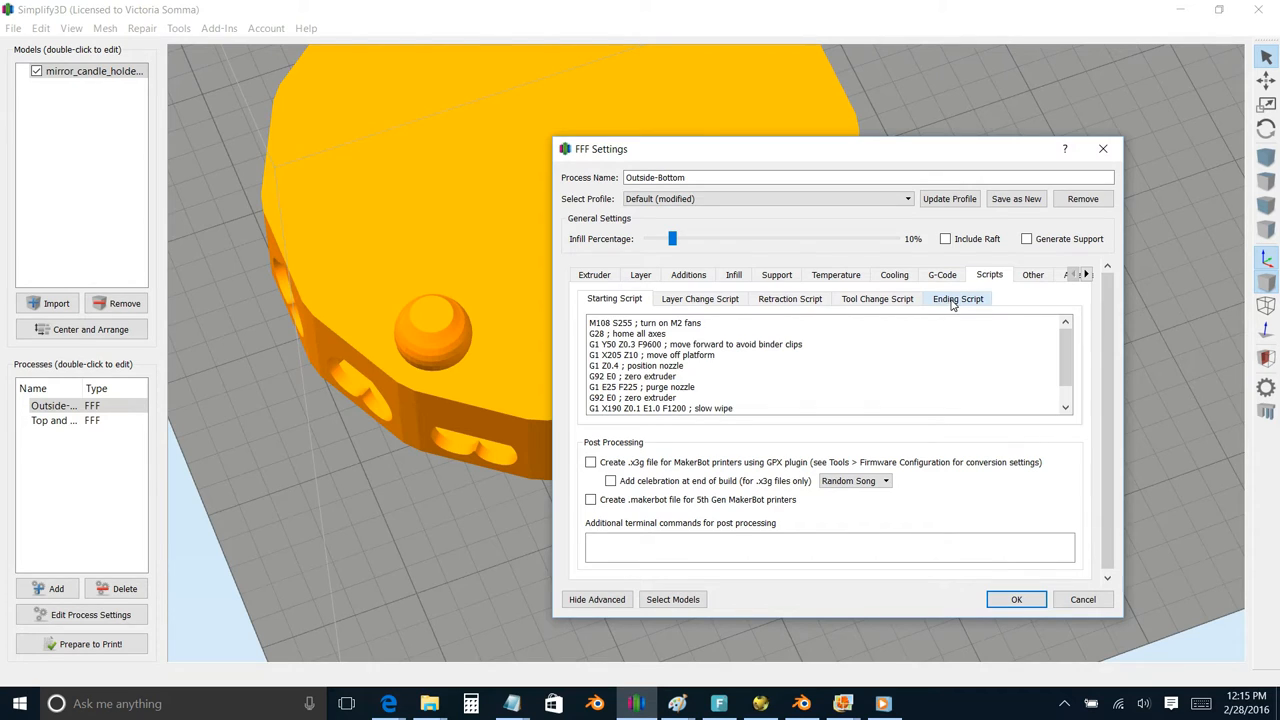
left_click(956, 298)
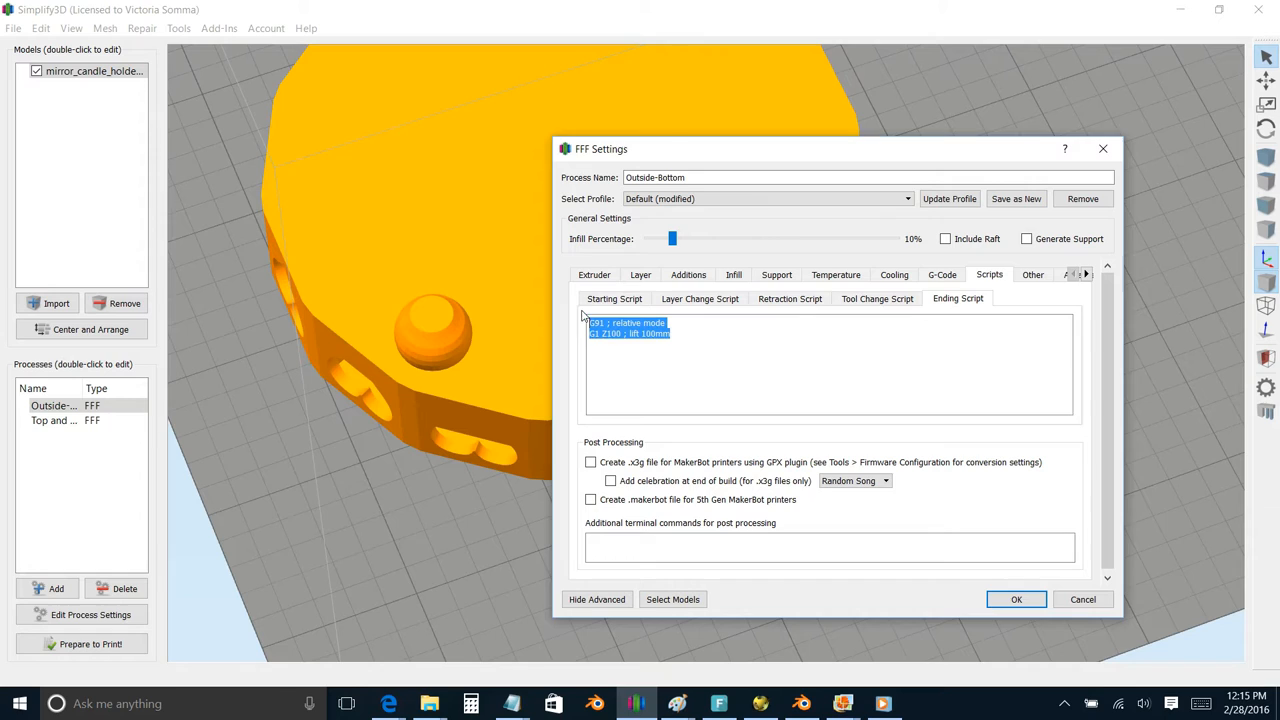
- Examine the ending script's G91 relative-mode line and G1 Z100 lift line
left_click(628, 322)
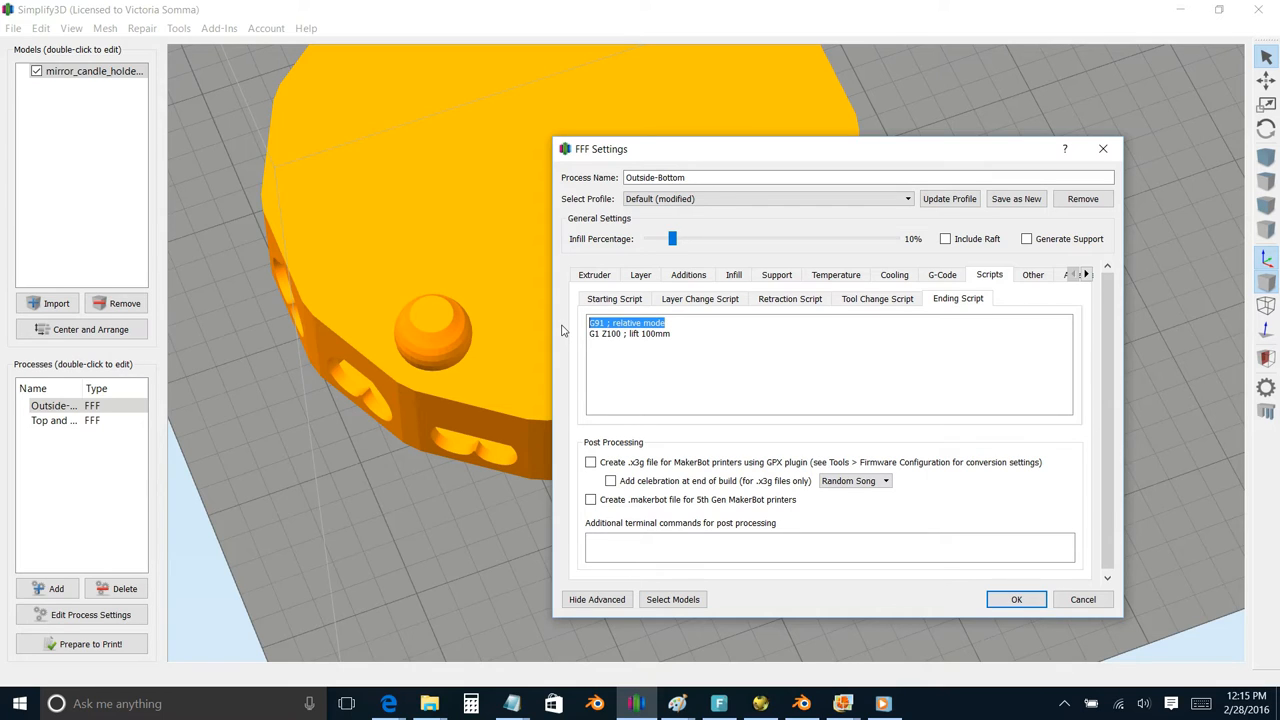
double_click(628, 332)
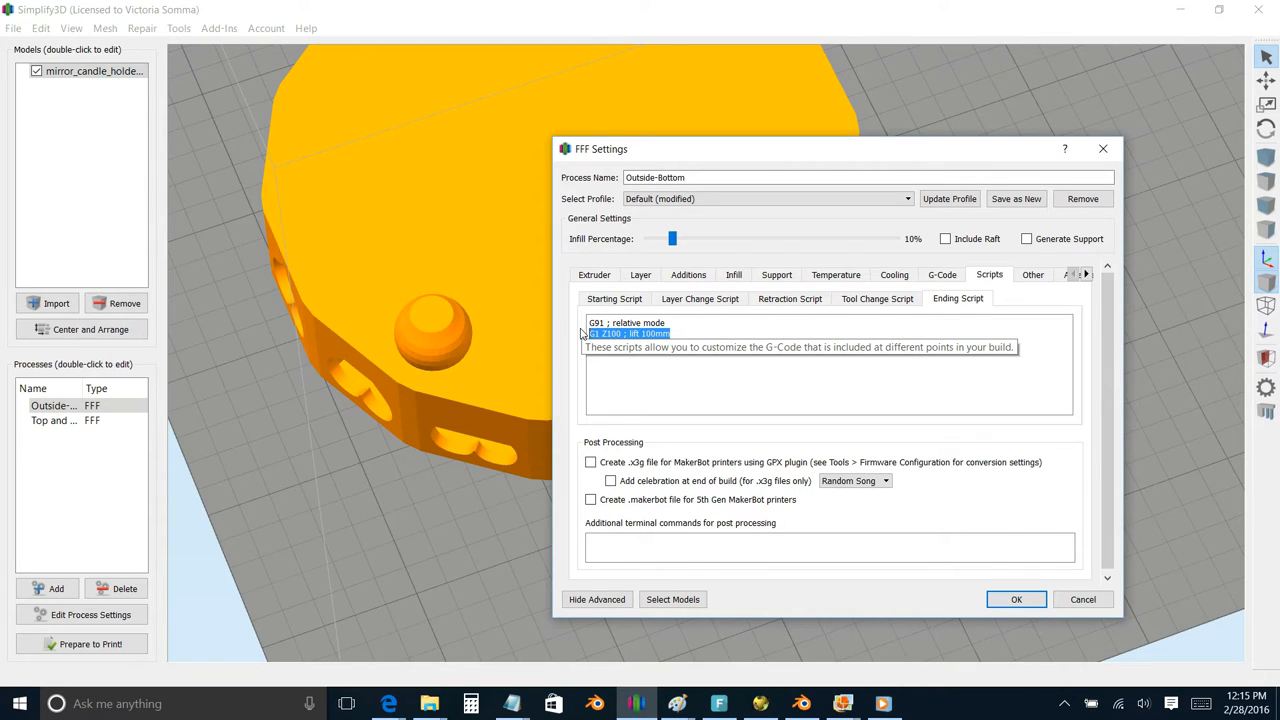
mouse_move(966, 298)
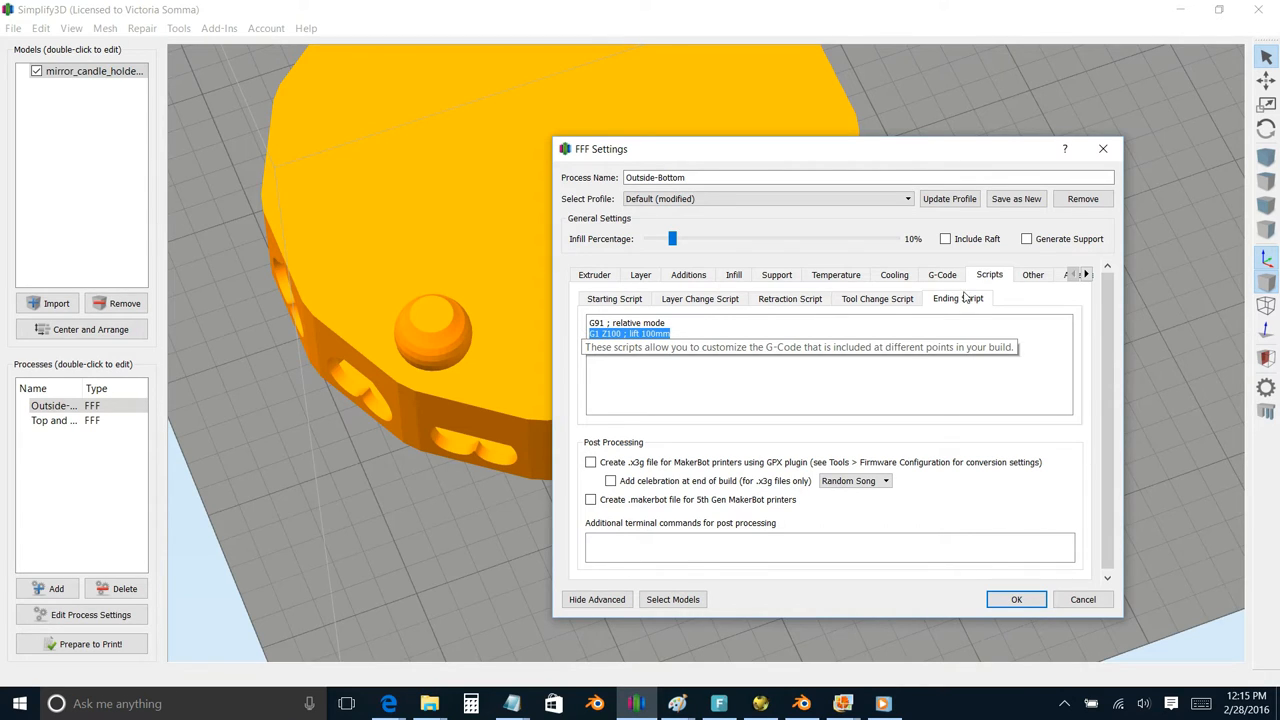
mouse_move(714, 368)
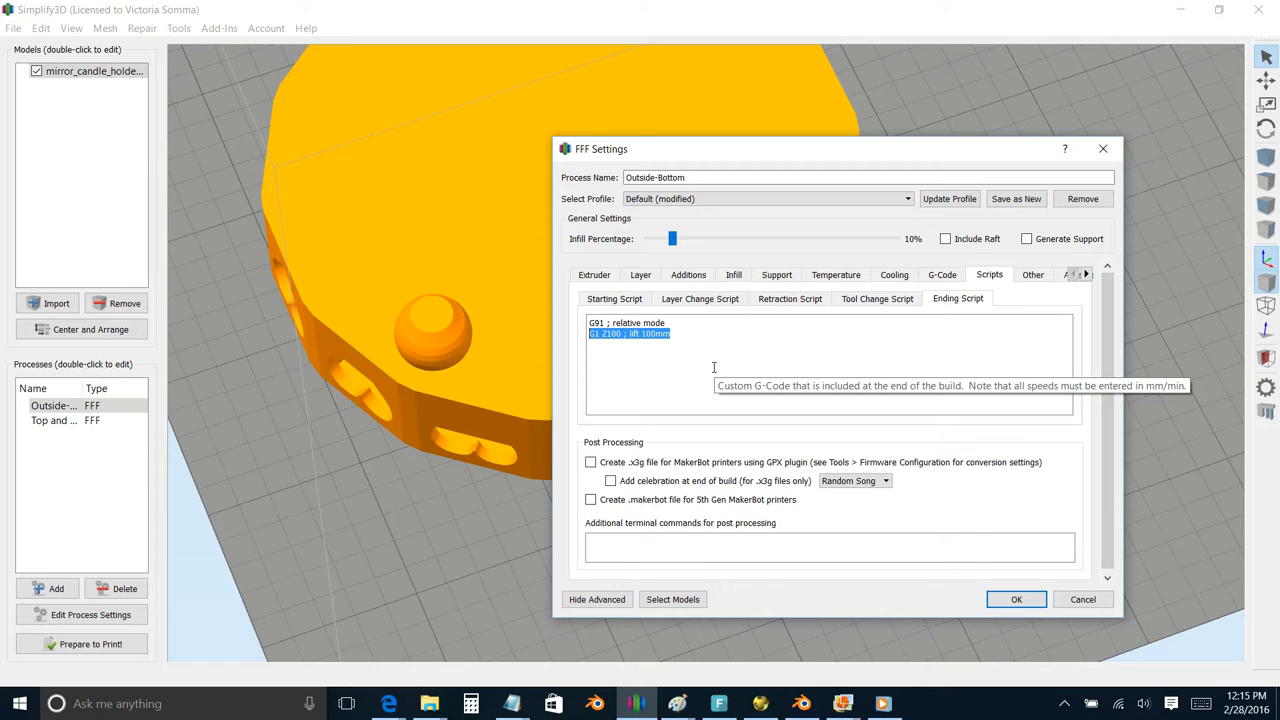
mouse_move(712, 368)
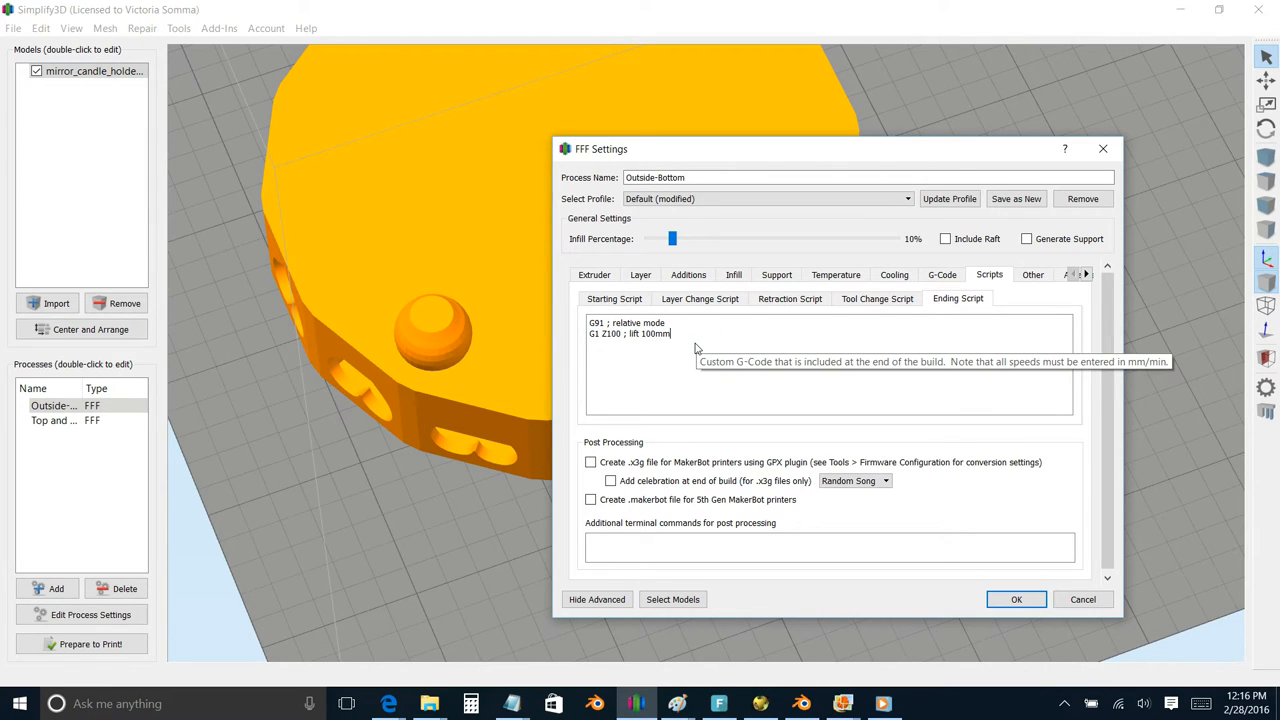
double_click(630, 332)
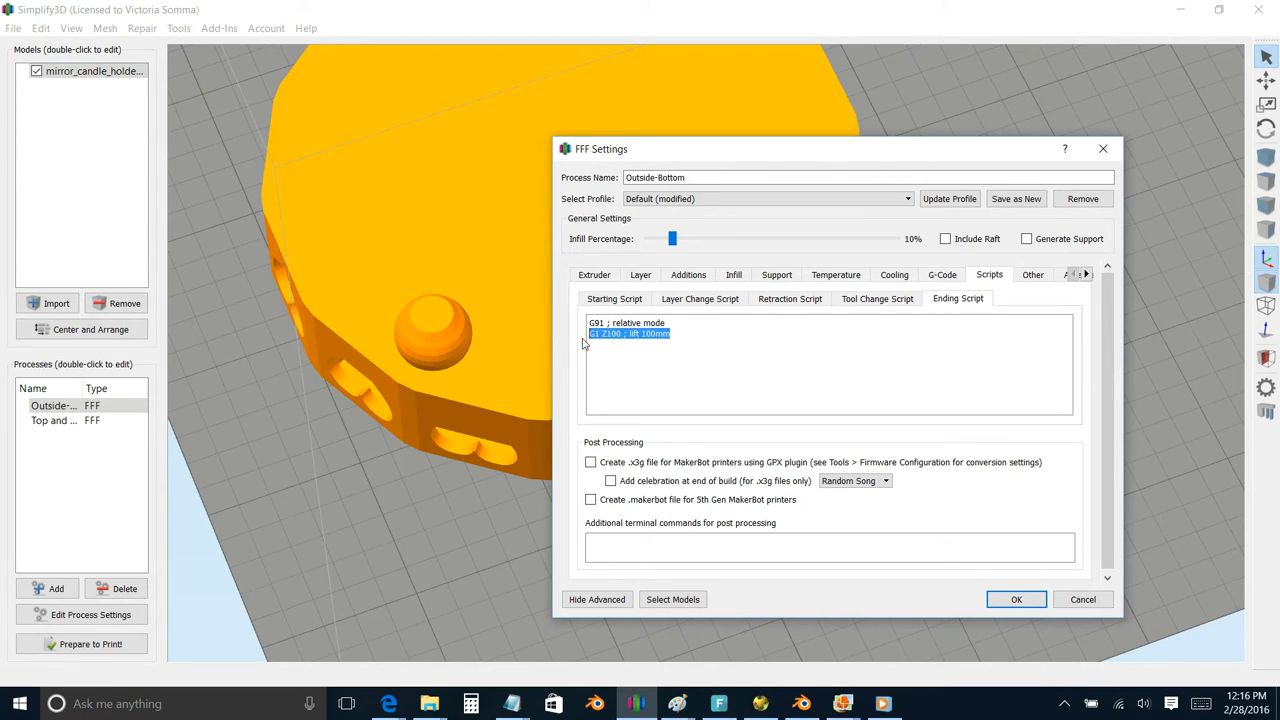
mouse_move(616, 366)
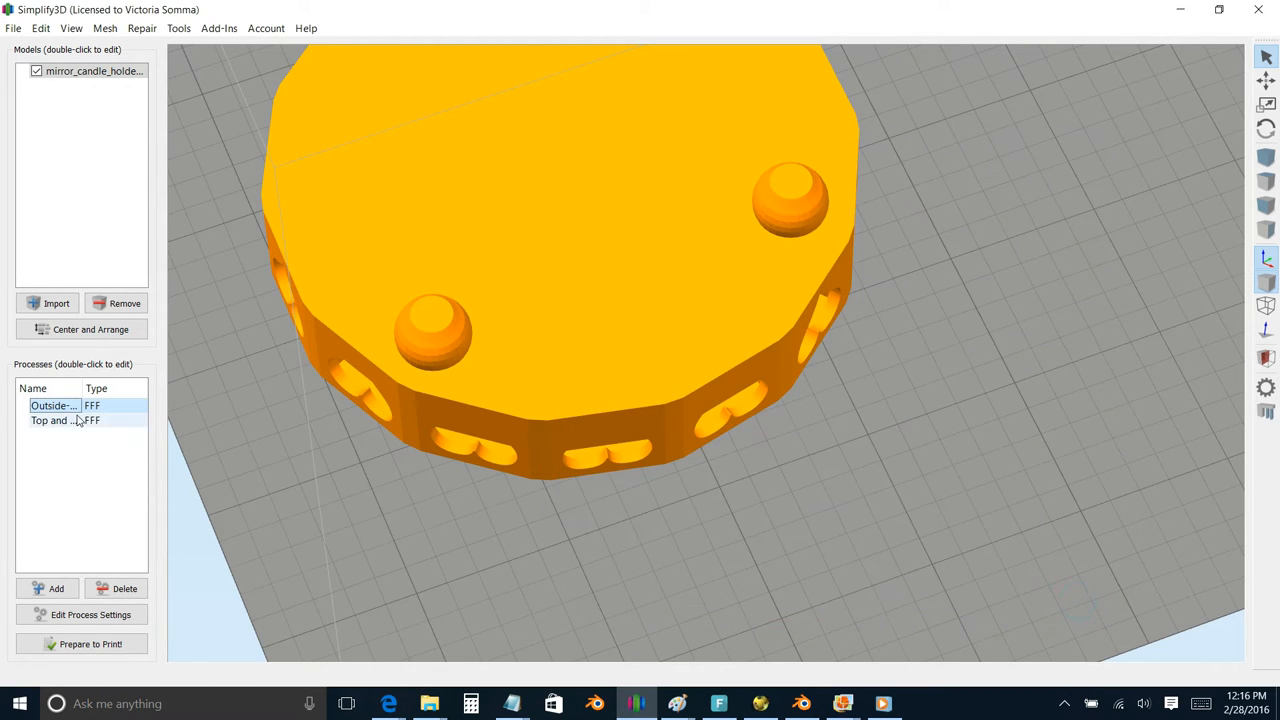
- View the Top and Feet process's starting script with its absolute-mode command
double_click(48, 420)
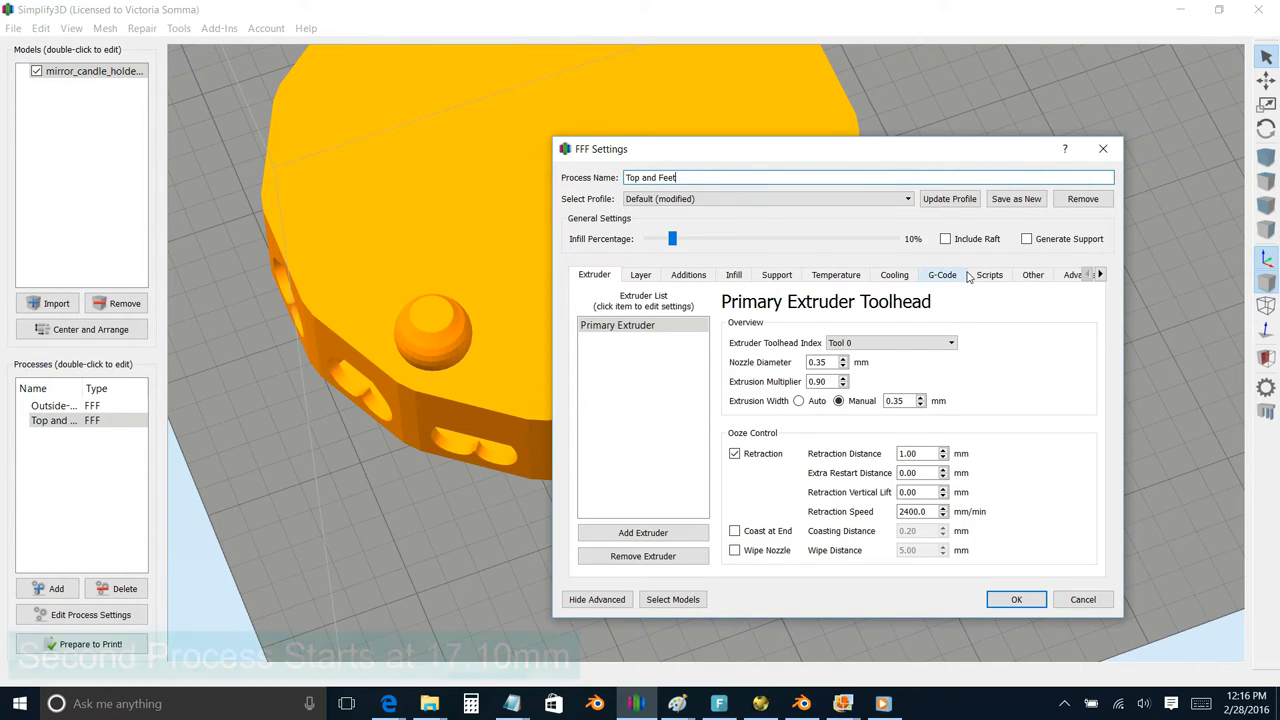
left_click(988, 274)
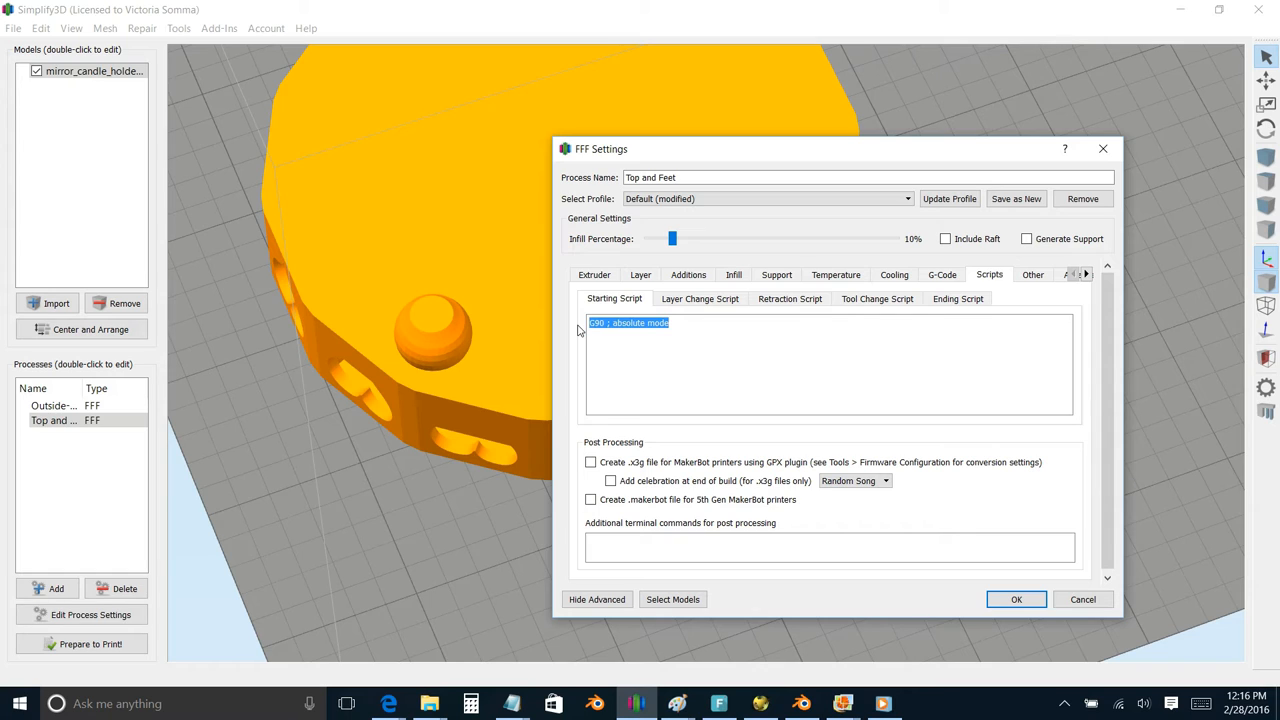
- Check Top and Feet's ending script, then prepare the print with both processes selected
left_click(956, 298)
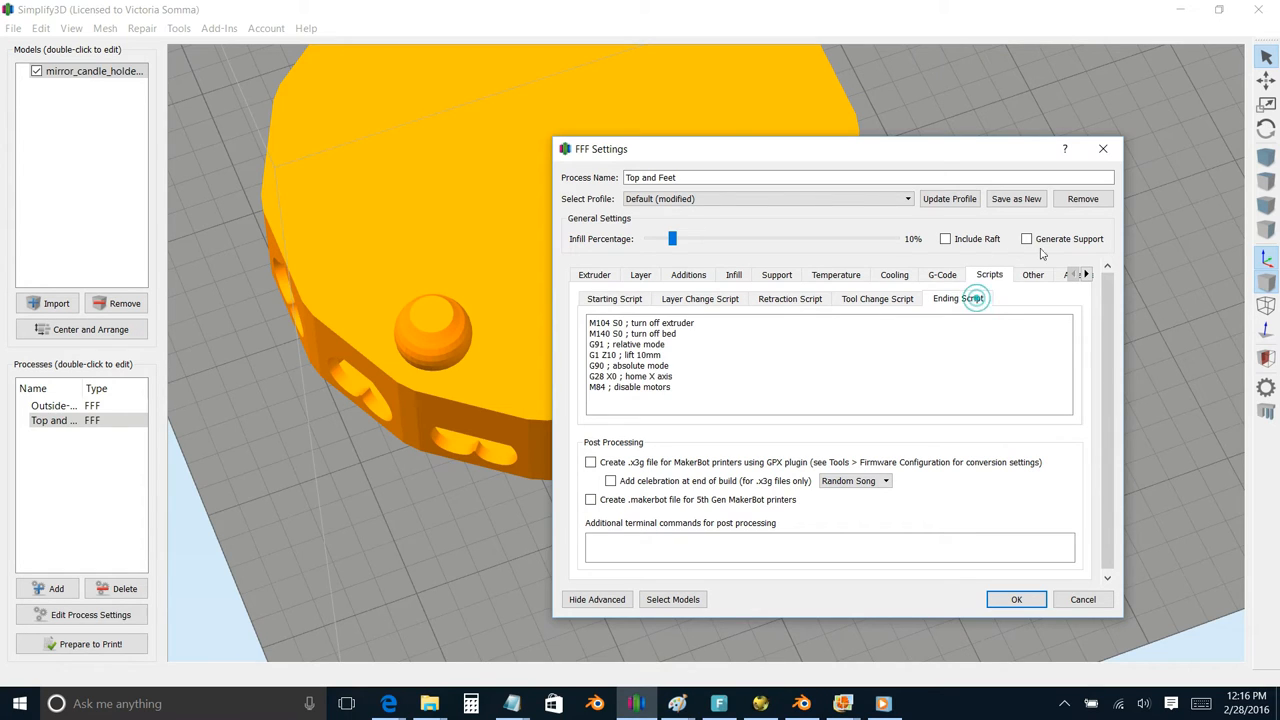
mouse_move(704, 392)
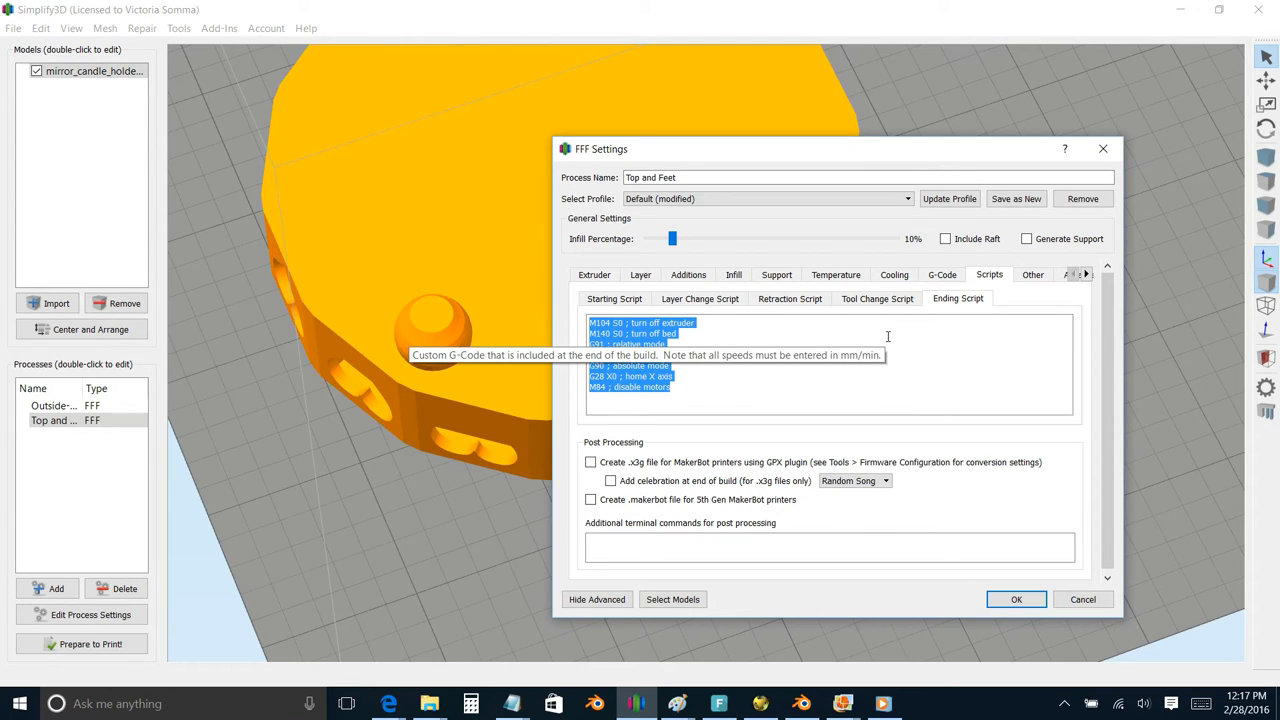
mouse_move(508, 368)
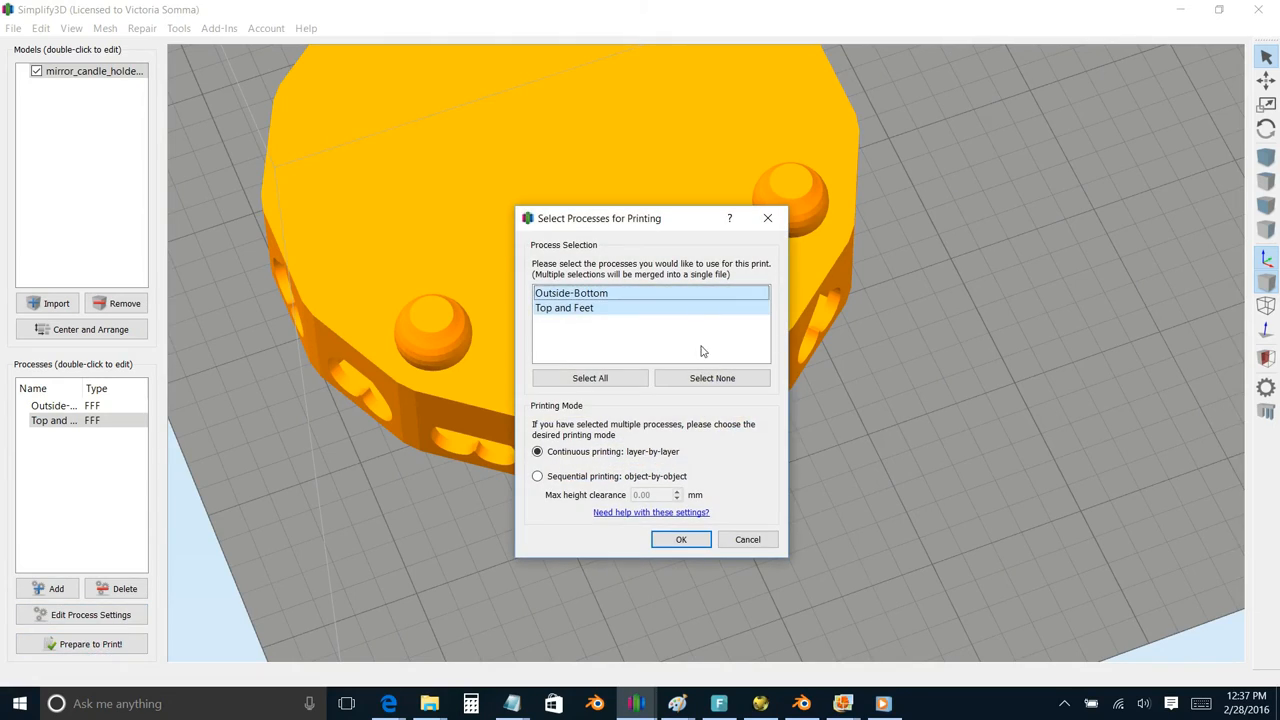
left_click(680, 540)
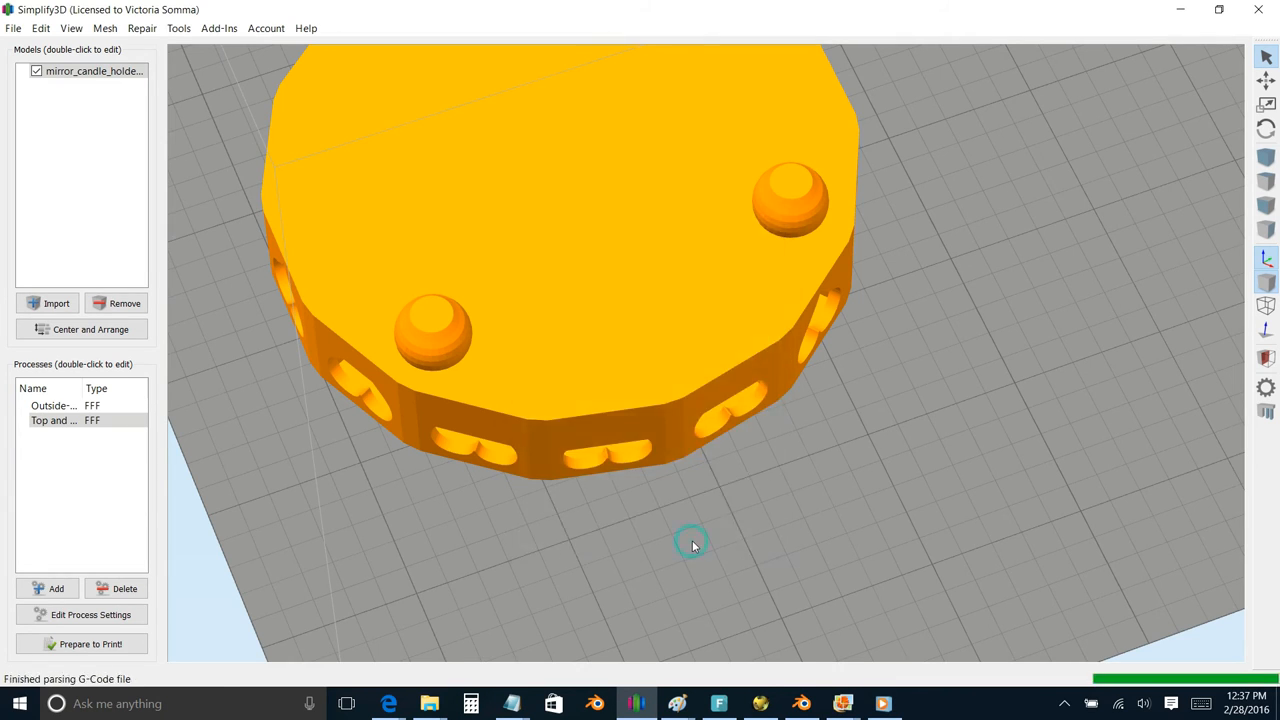